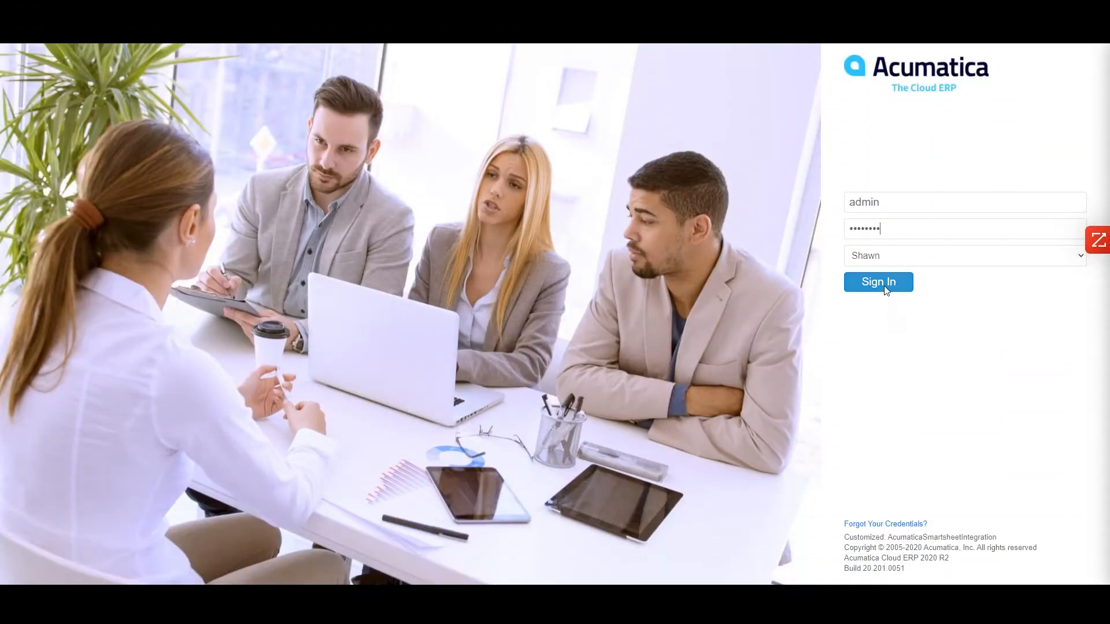
# - Sign in with the entered credentials and land on the Customer View dashboard
pyautogui.click(878, 282)
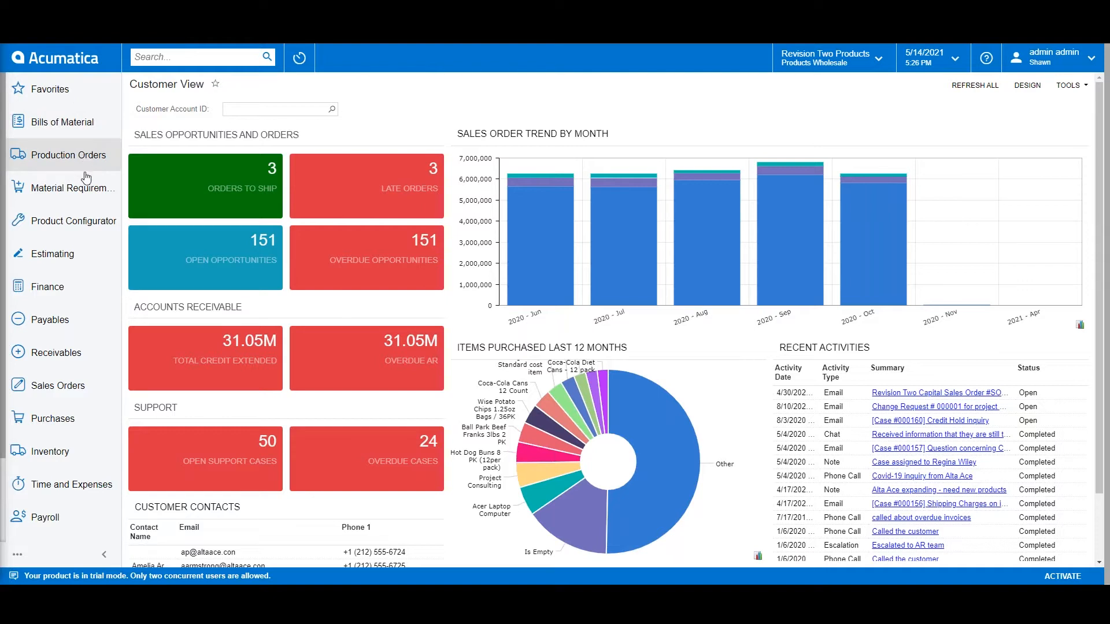
pyautogui.moveTo(53, 253)
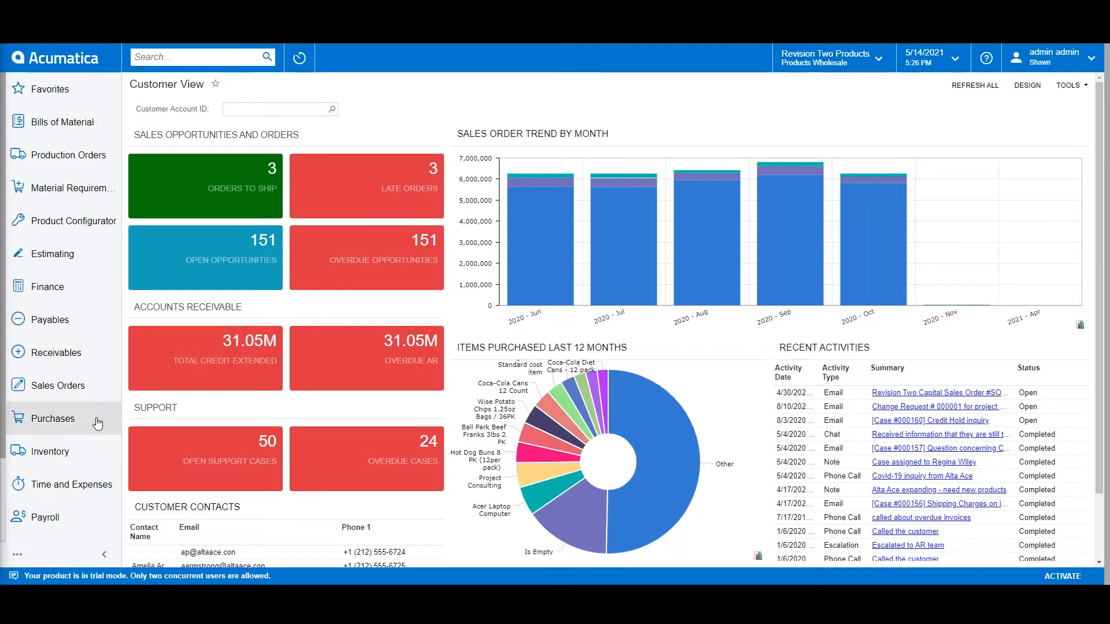
pyautogui.moveTo(72, 512)
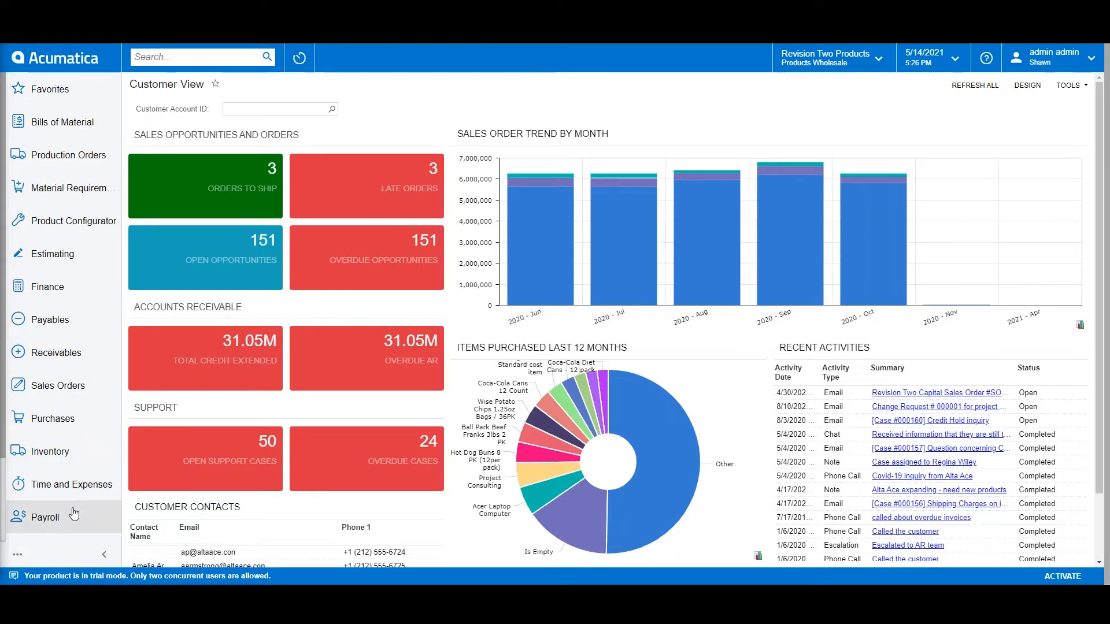
pyautogui.click(50, 320)
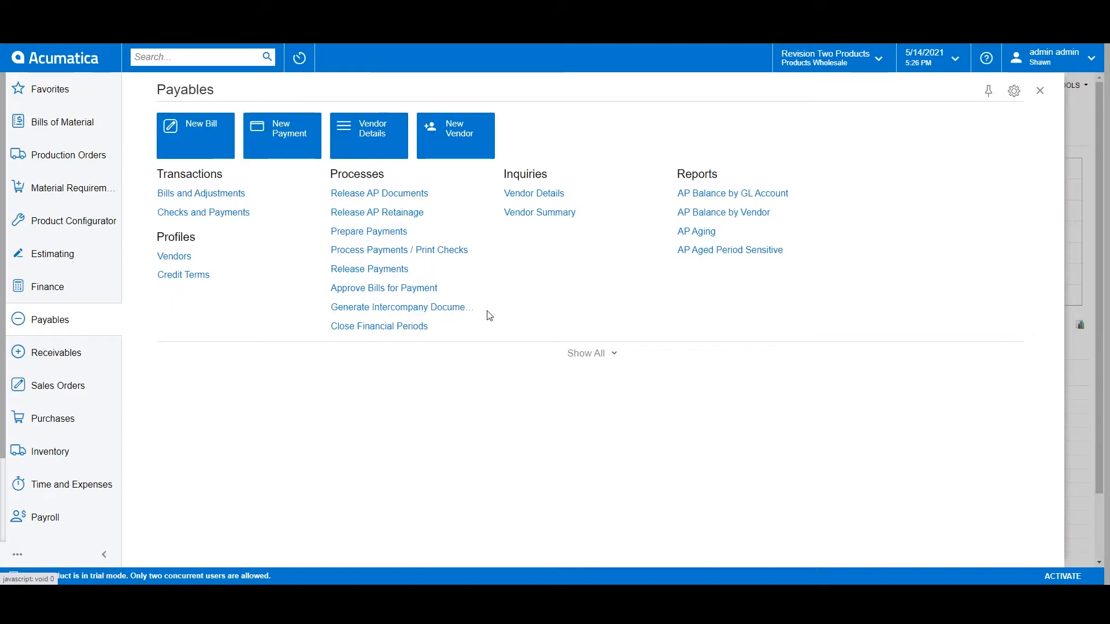
pyautogui.moveTo(583, 263)
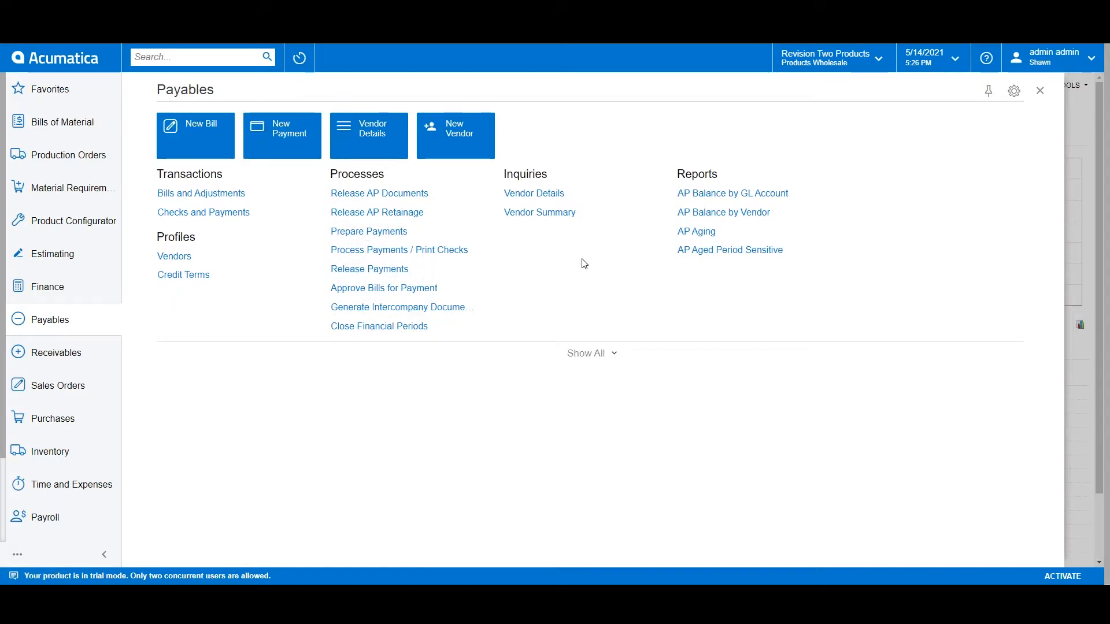
pyautogui.moveTo(696, 232)
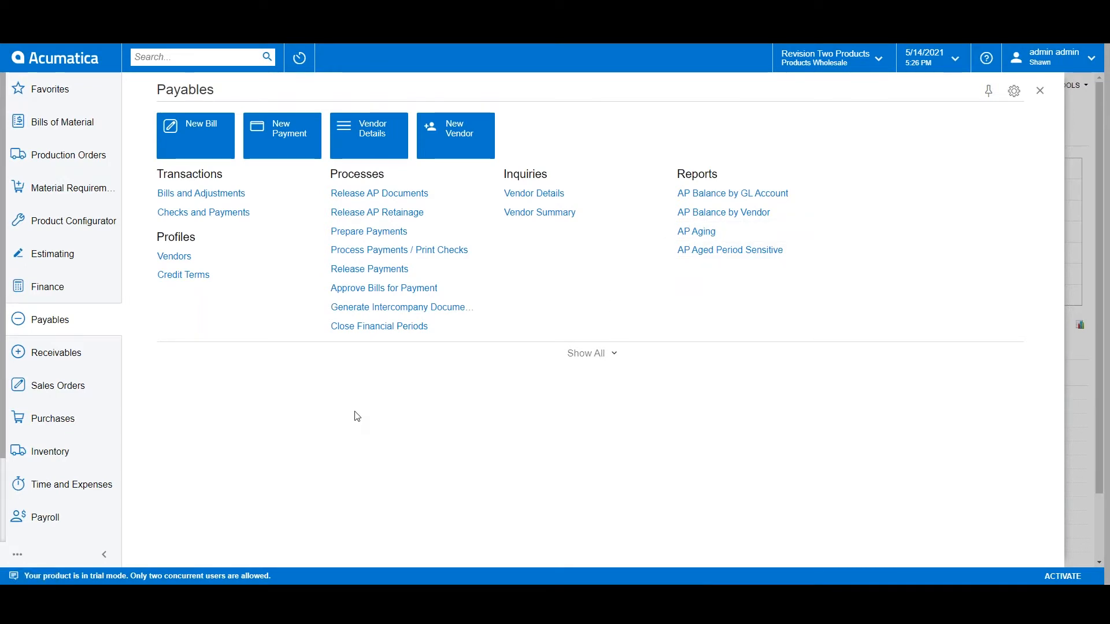
pyautogui.moveTo(200, 294)
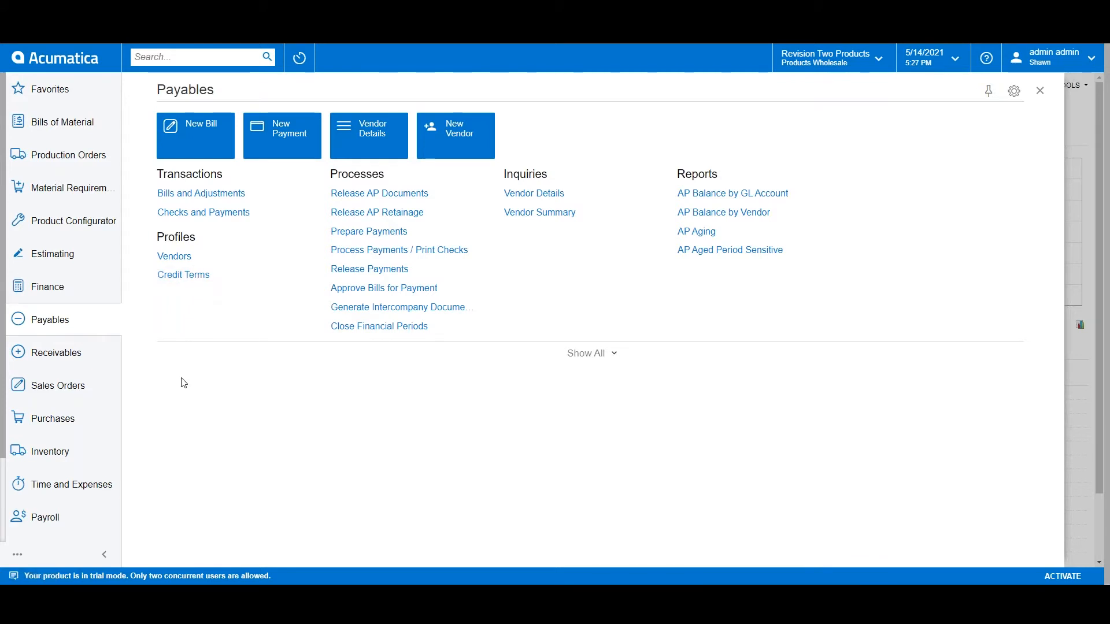
pyautogui.click(54, 353)
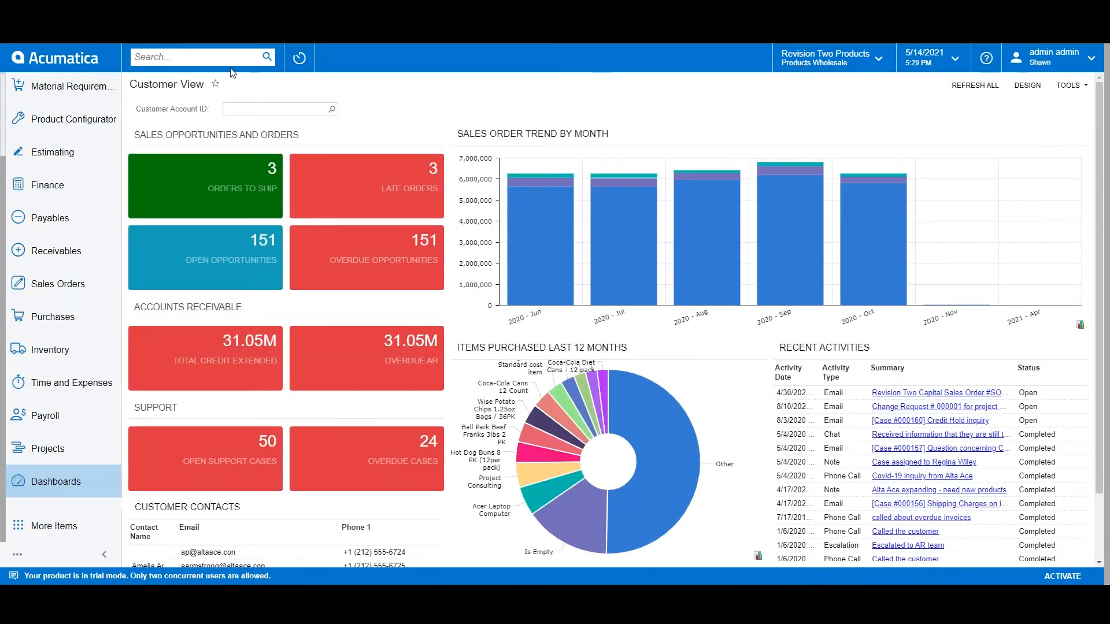
# - Run a universal search for 'sales order' and list the 14 matching menu items
pyautogui.click(198, 56)
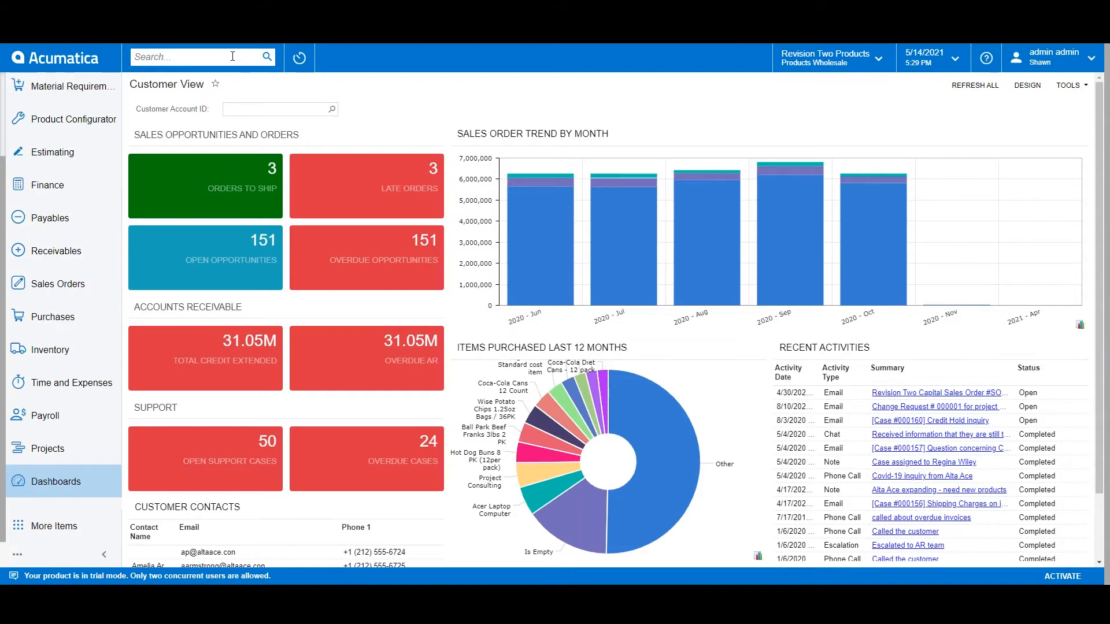
pyautogui.write('sales order')
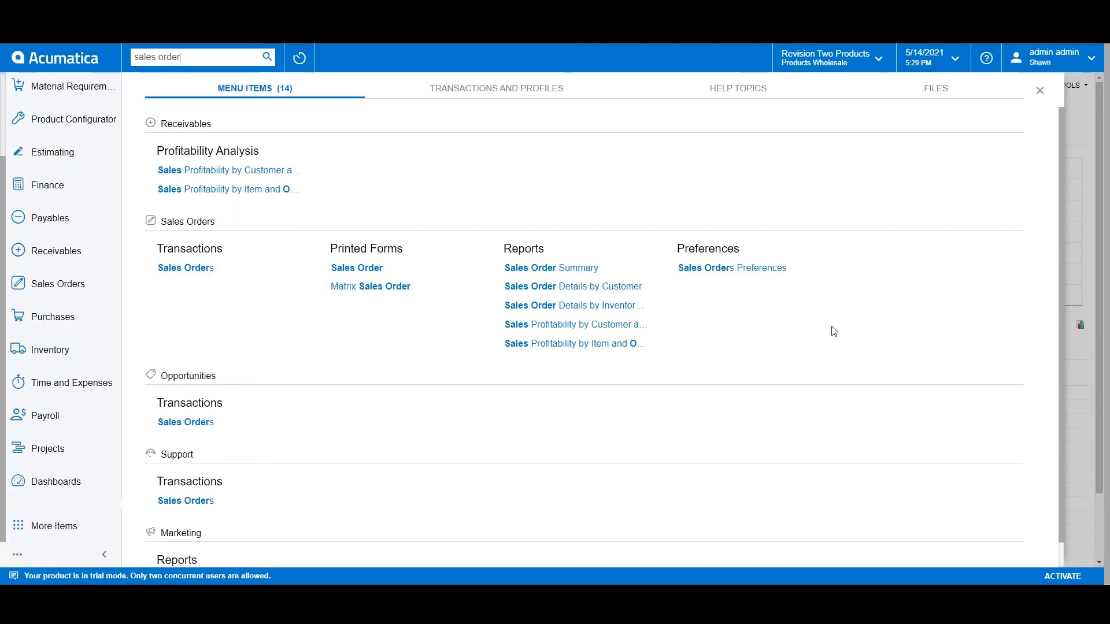
pyautogui.moveTo(732, 267)
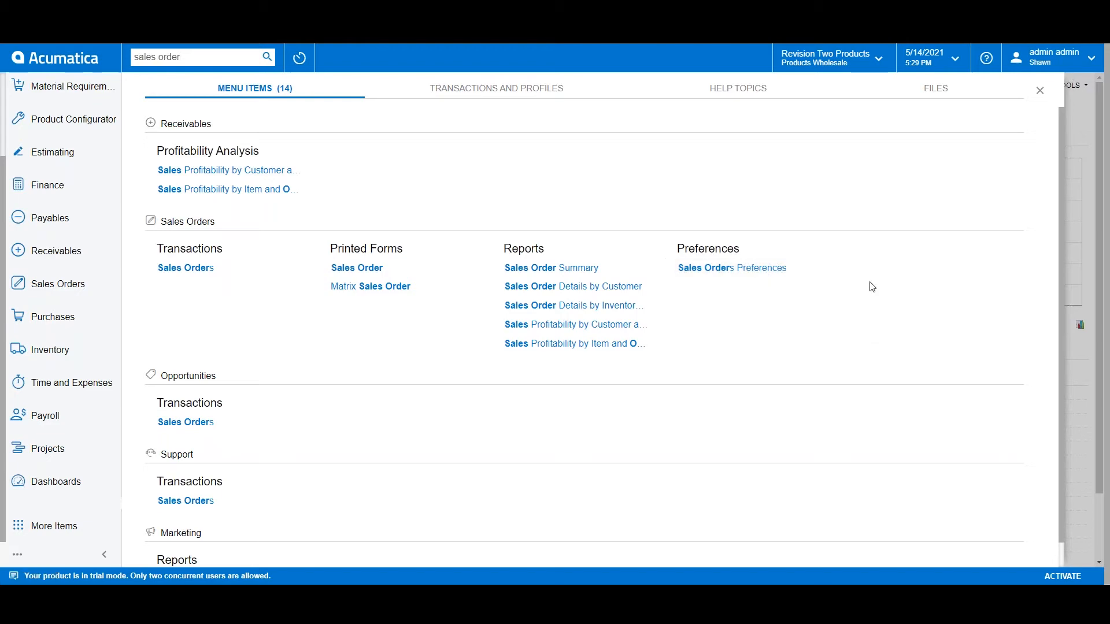
# - Review the Help Topics results, then the Files results with sales order PDFs and a template
pyautogui.click(736, 88)
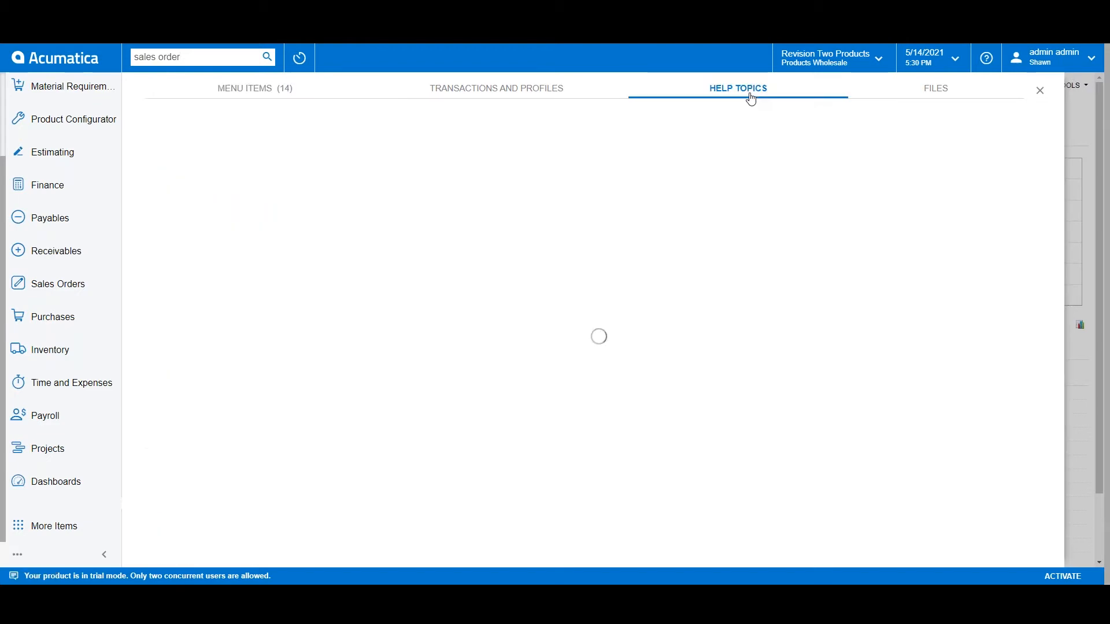
pyautogui.click(736, 88)
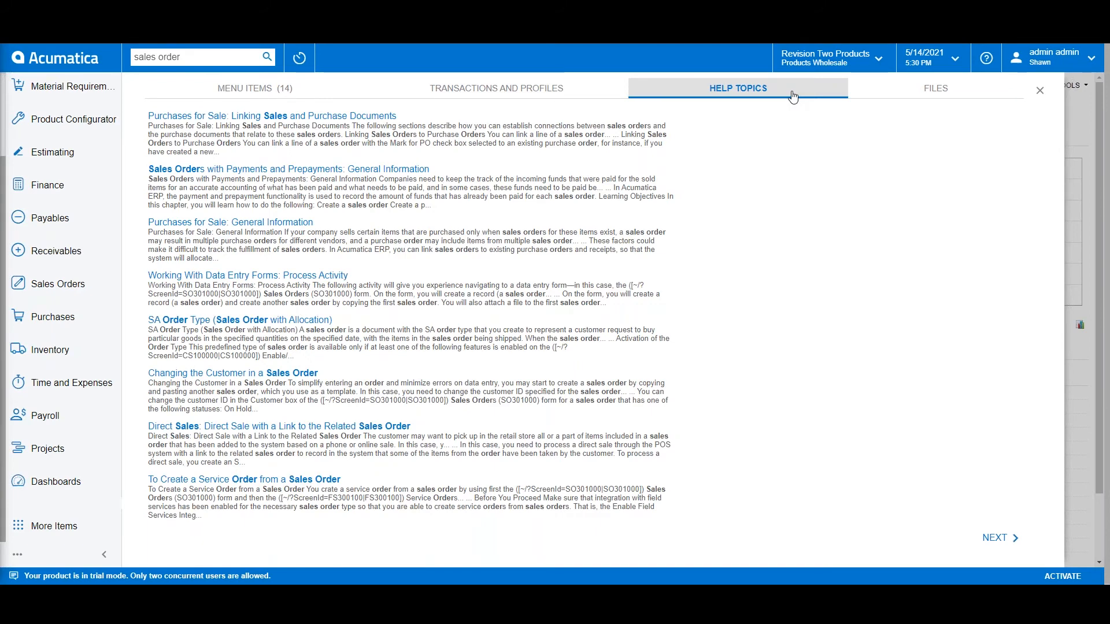
pyautogui.click(934, 88)
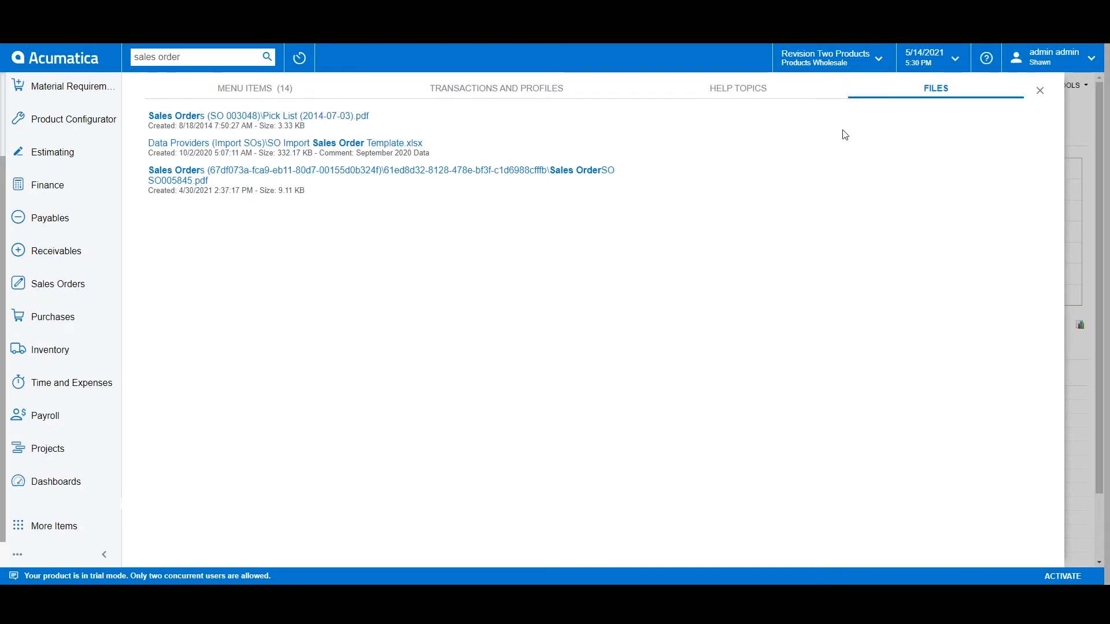
pyautogui.moveTo(476, 103)
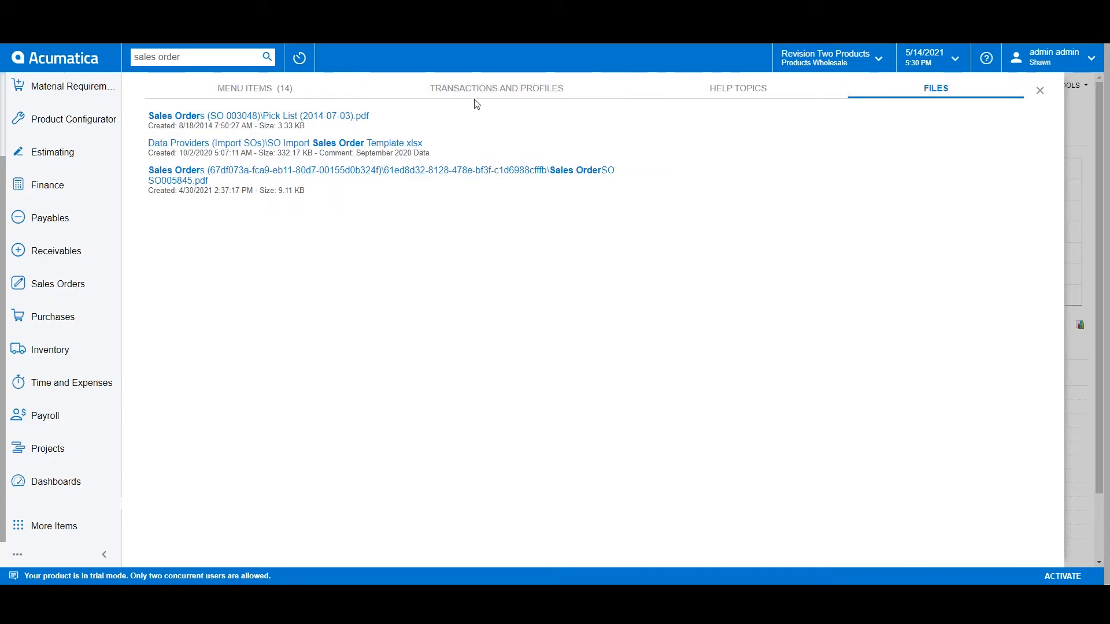
pyautogui.moveTo(496, 88)
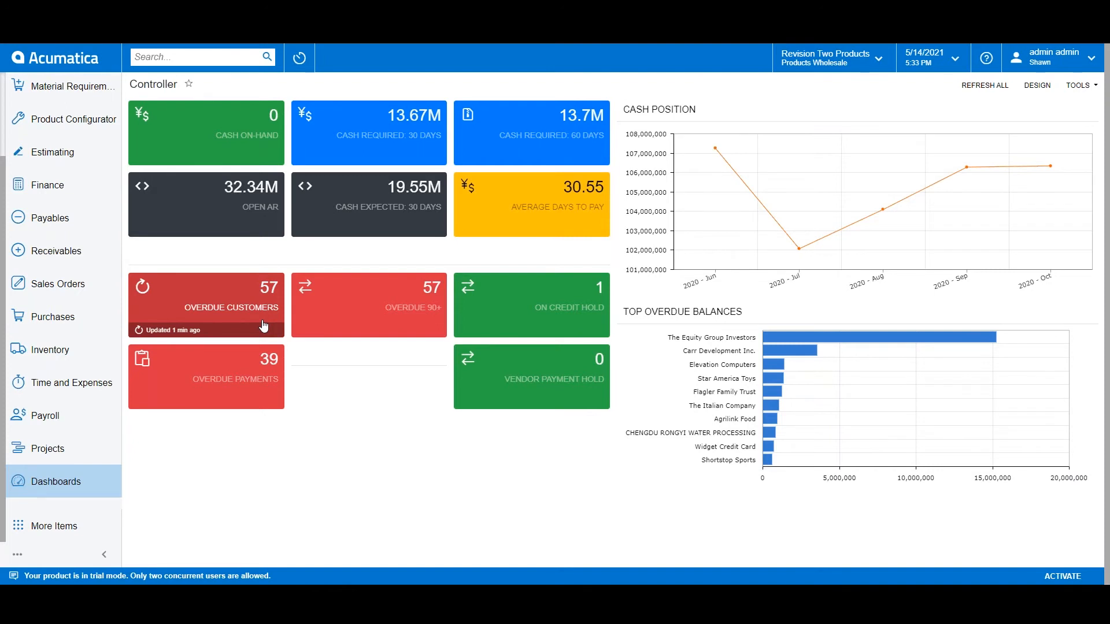
pyautogui.moveTo(319, 399)
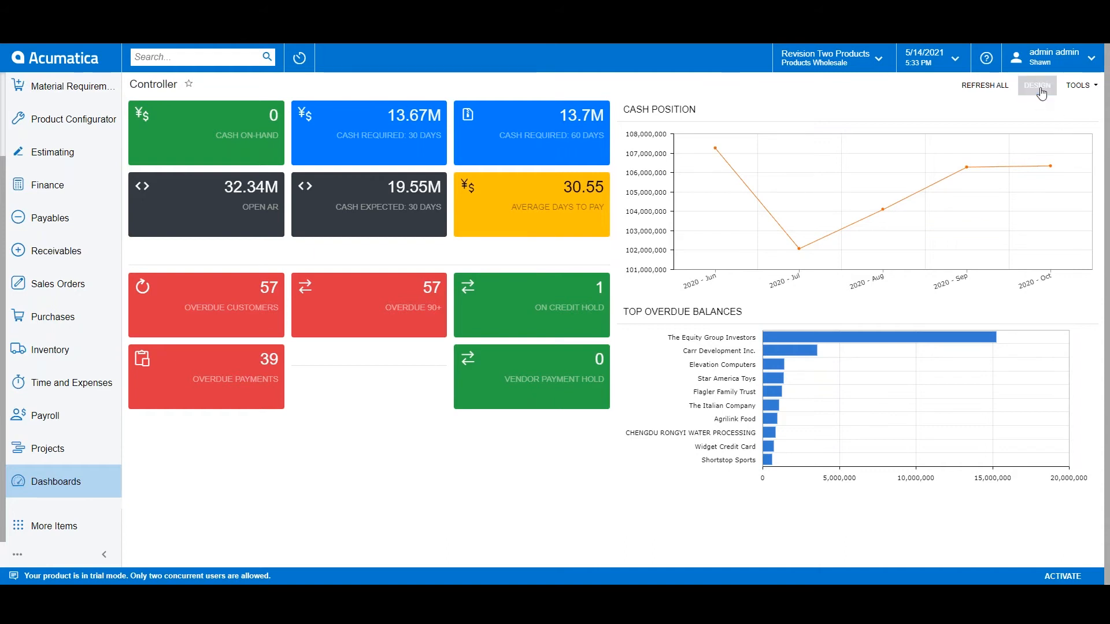
# - Enter design mode, cancel deleting Top Overdue Balances, and bring up the Add Widget dialog
pyautogui.click(1034, 84)
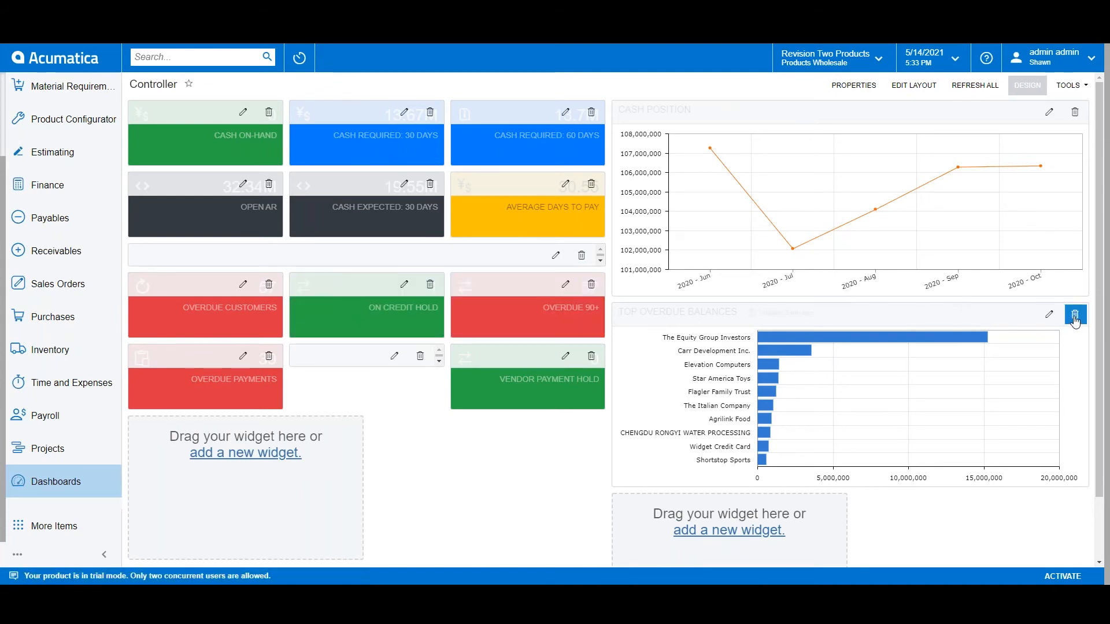
pyautogui.click(1074, 314)
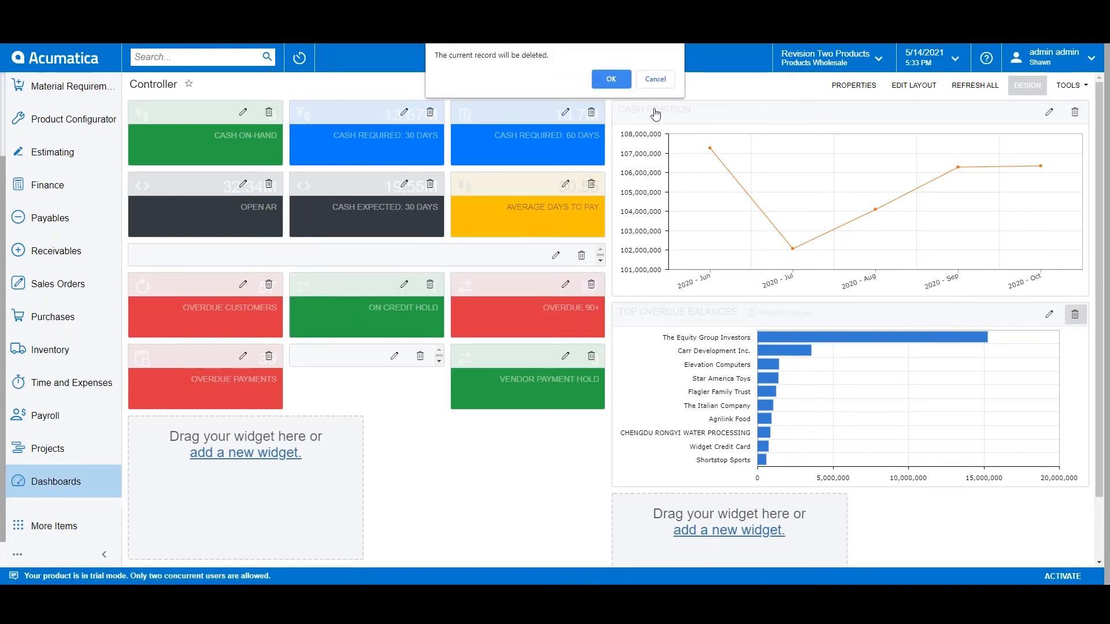
pyautogui.click(653, 79)
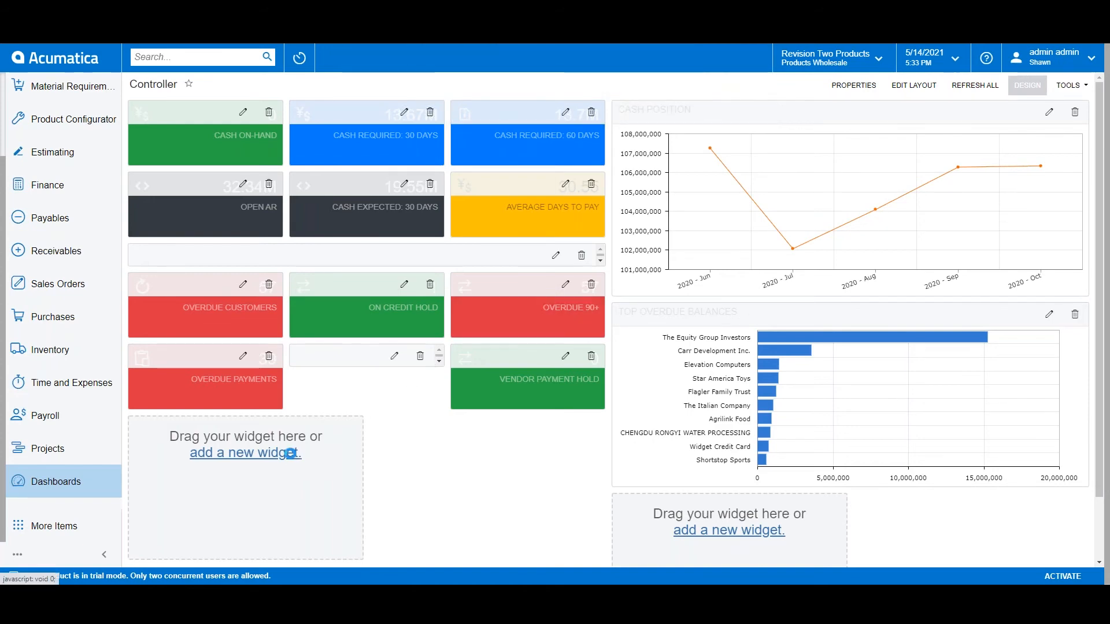
pyautogui.click(245, 453)
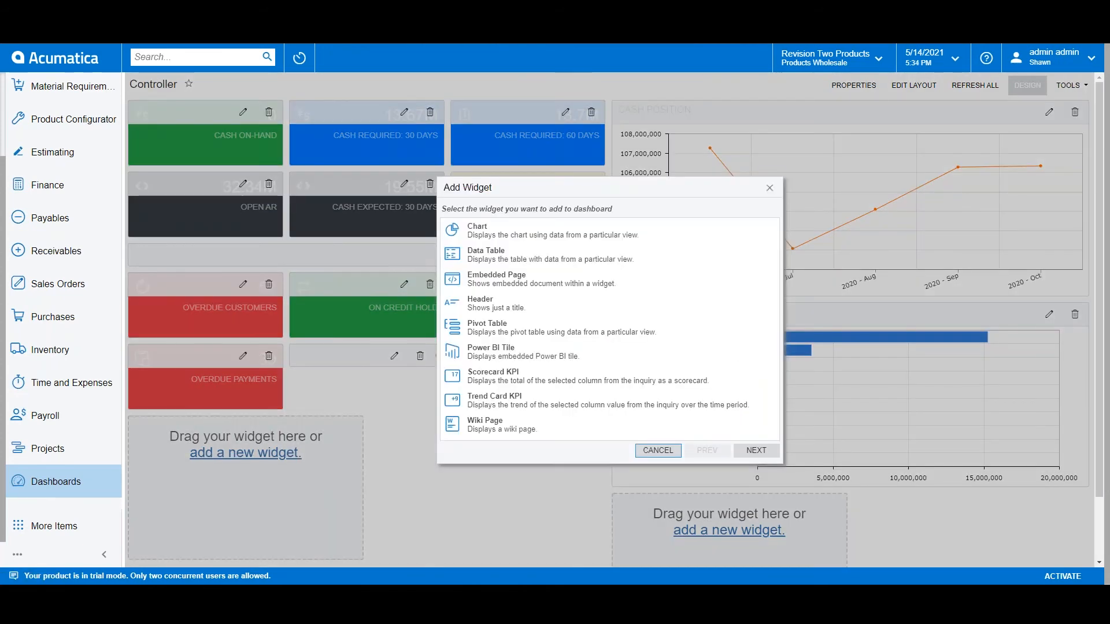